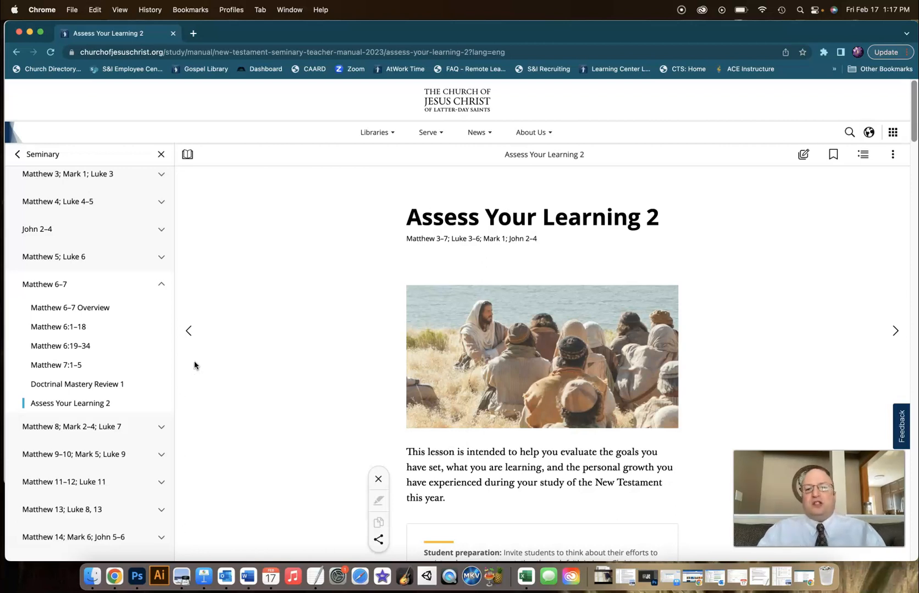
scroll(down, 3)
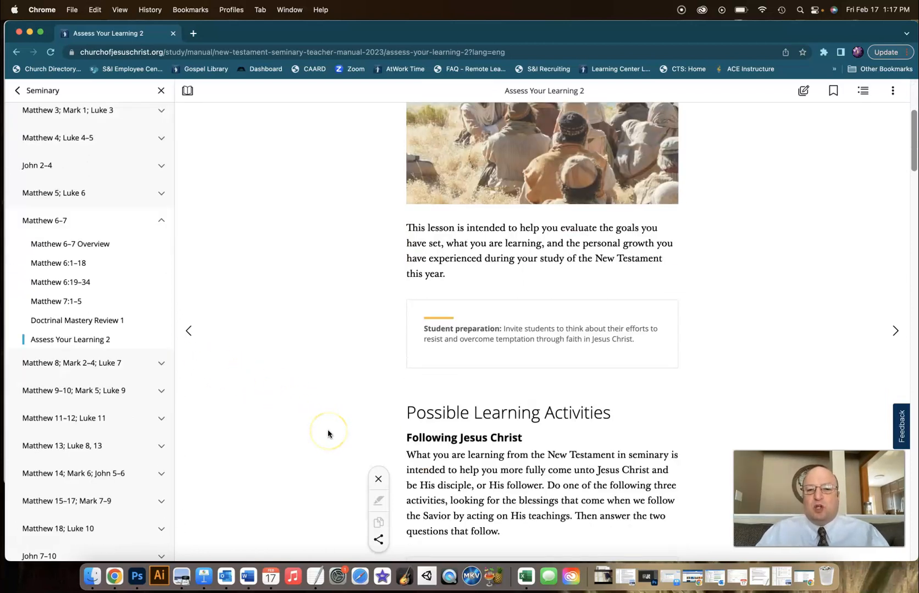
scroll(down, 3)
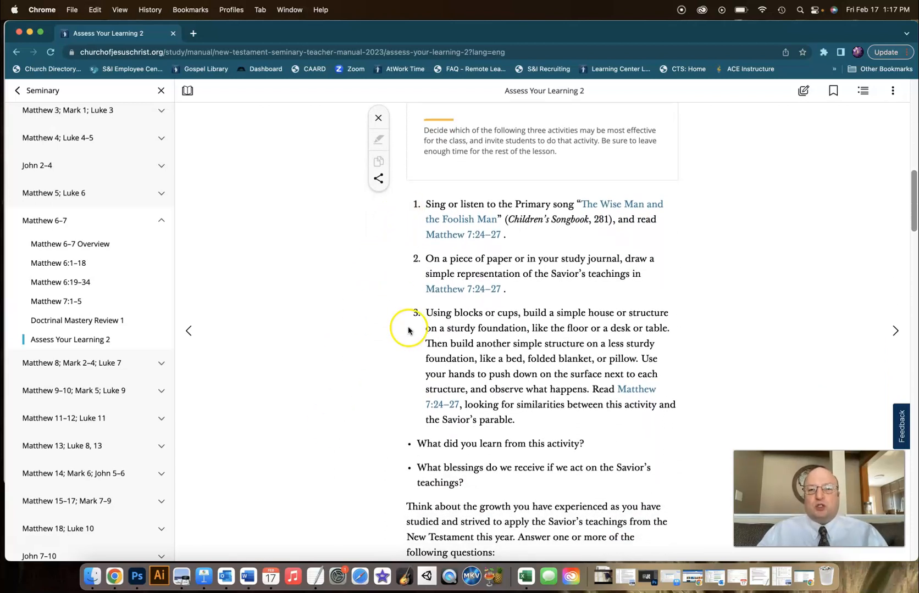
mouse_move(420, 221)
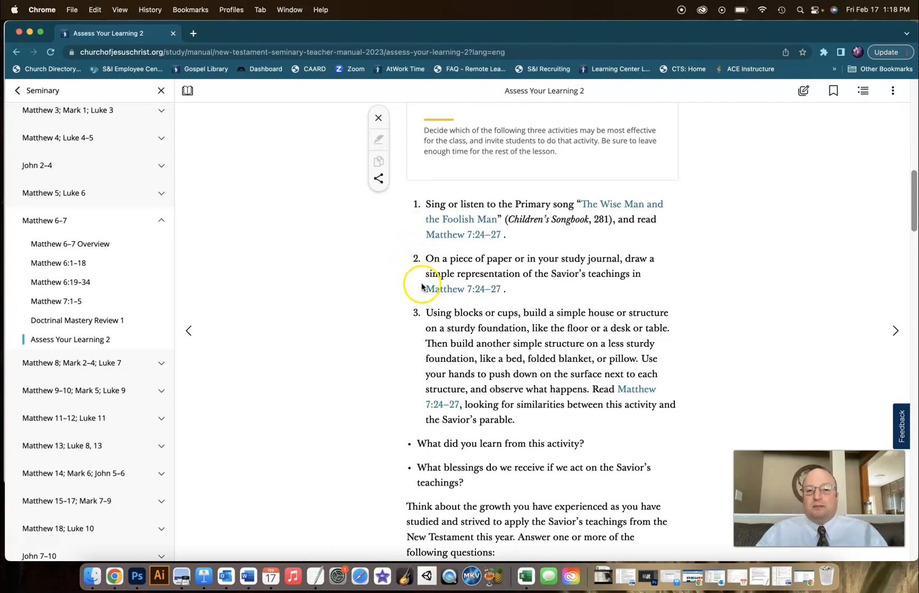
mouse_move(425, 410)
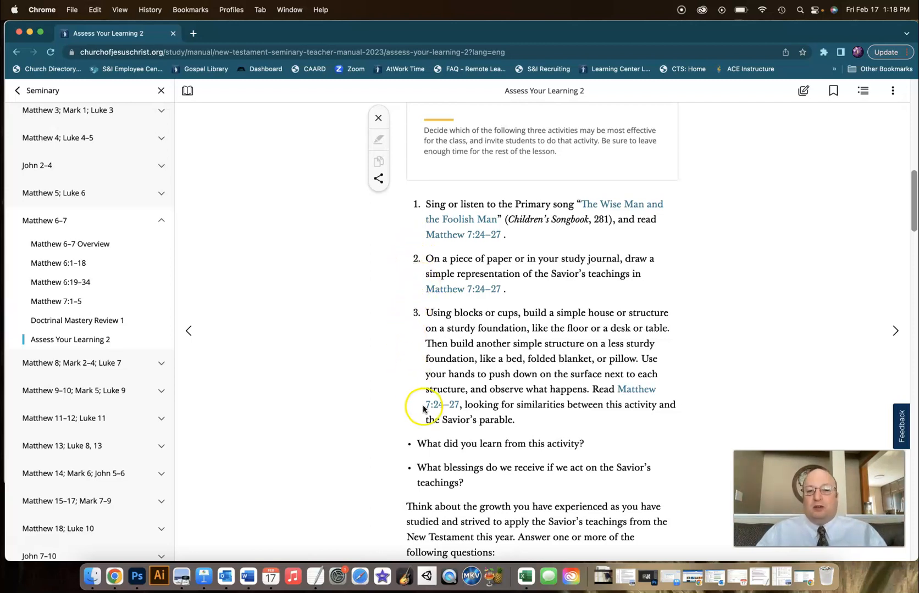
mouse_move(386, 346)
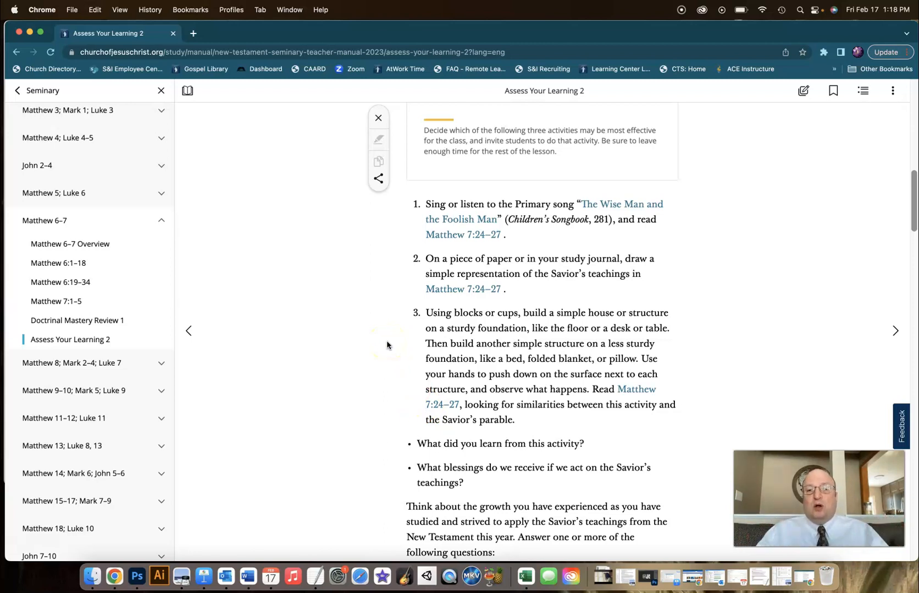
mouse_move(403, 284)
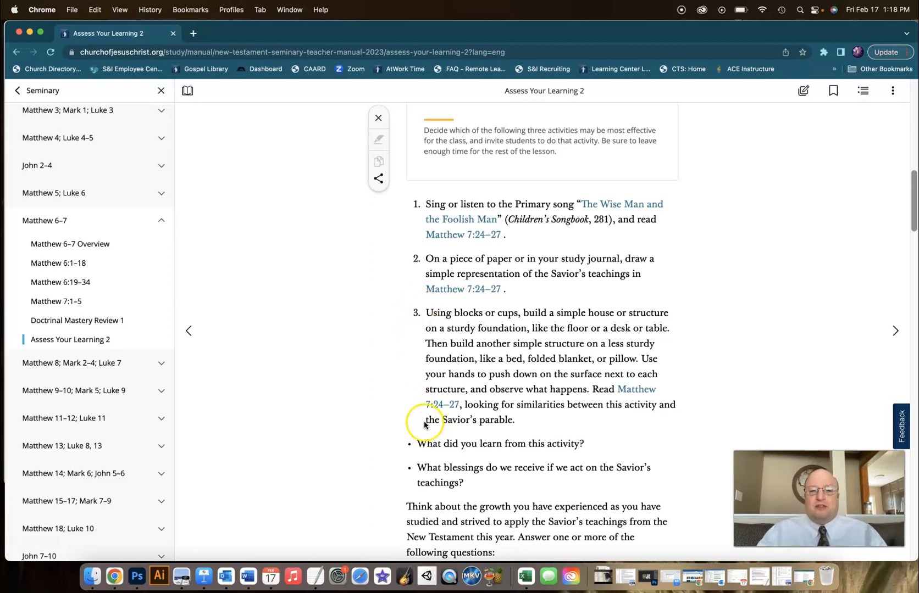
mouse_move(426, 424)
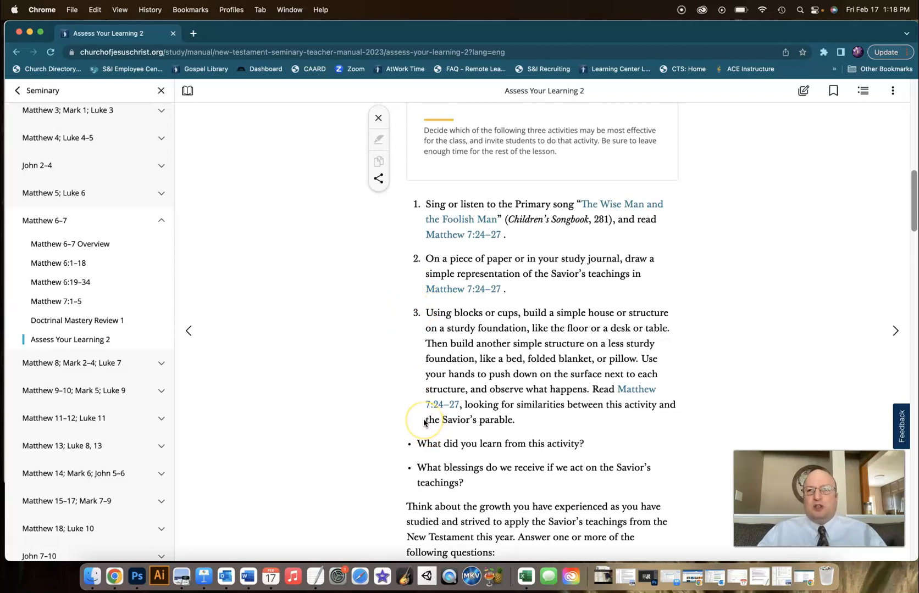
mouse_move(423, 423)
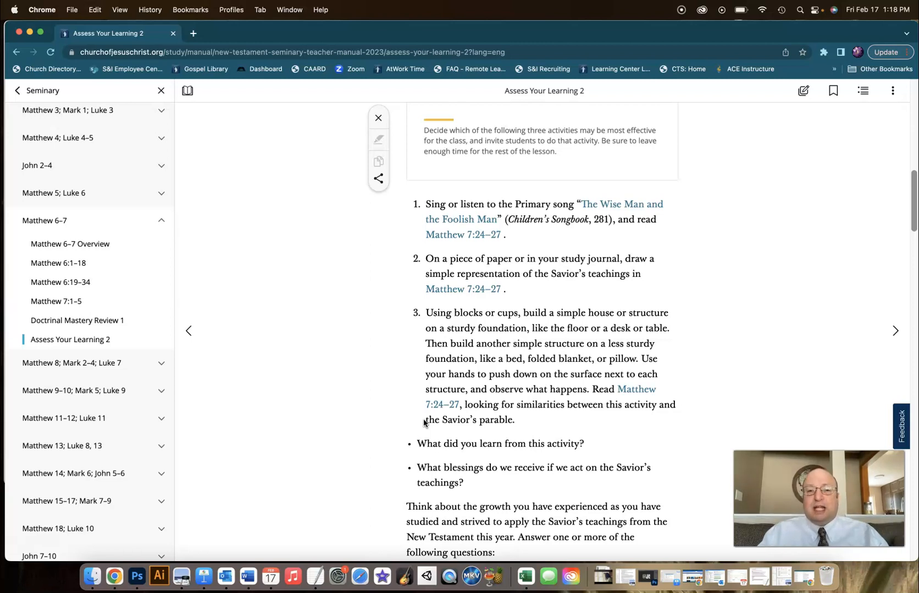
mouse_move(439, 410)
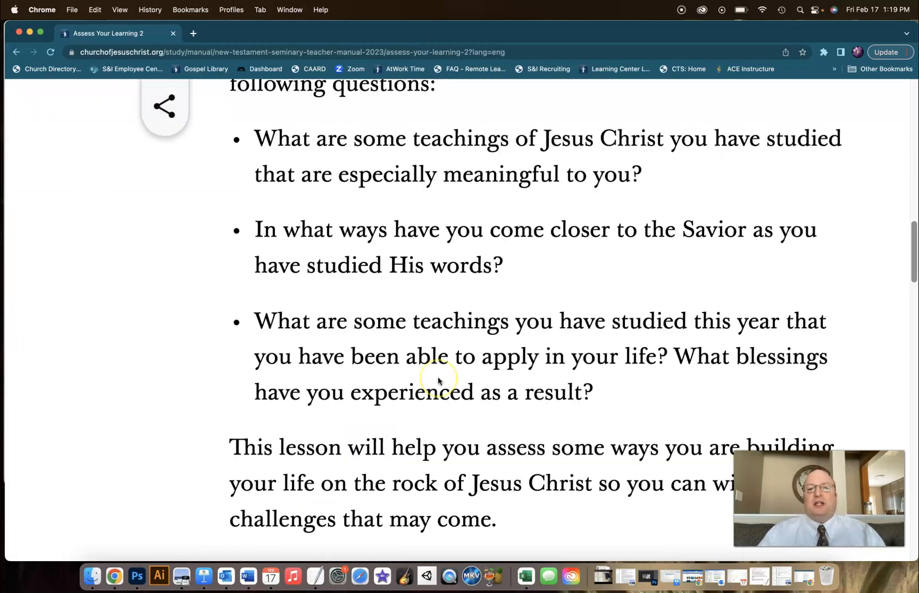
scroll(up, 3)
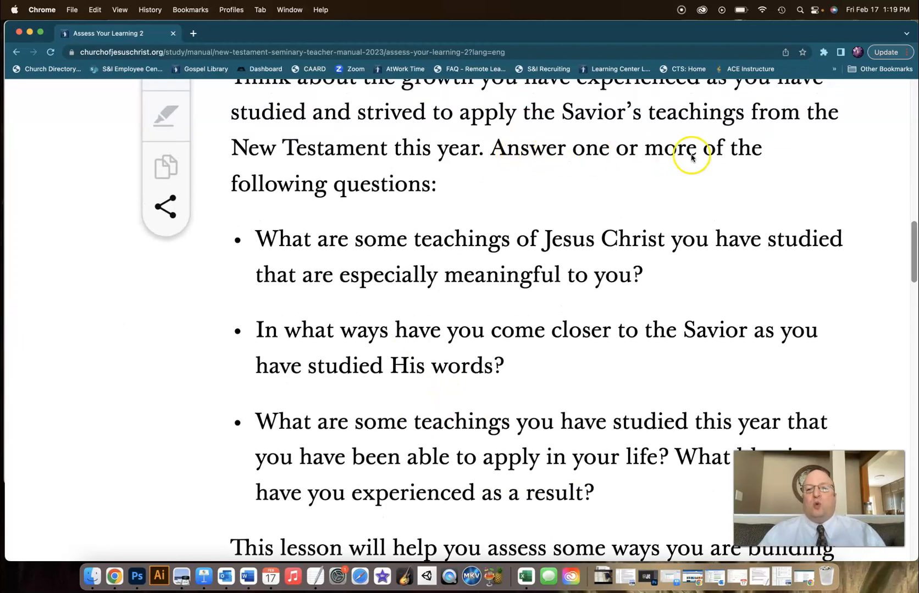
scroll(down, 3)
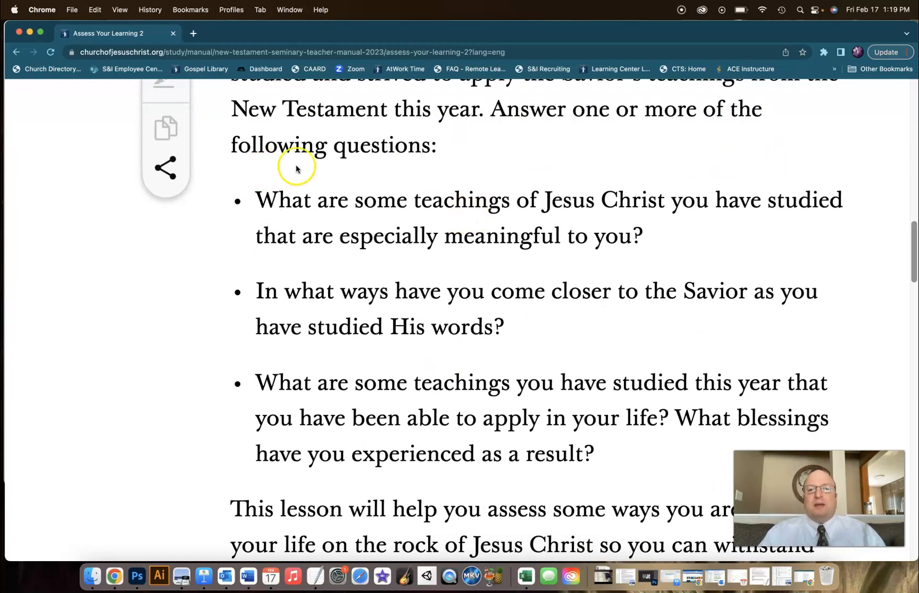
mouse_move(246, 237)
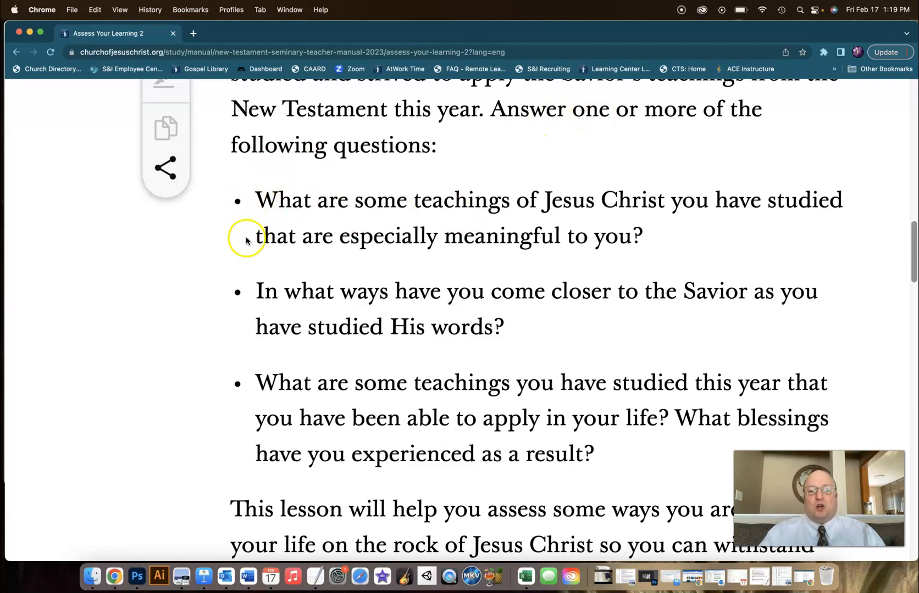
mouse_move(210, 415)
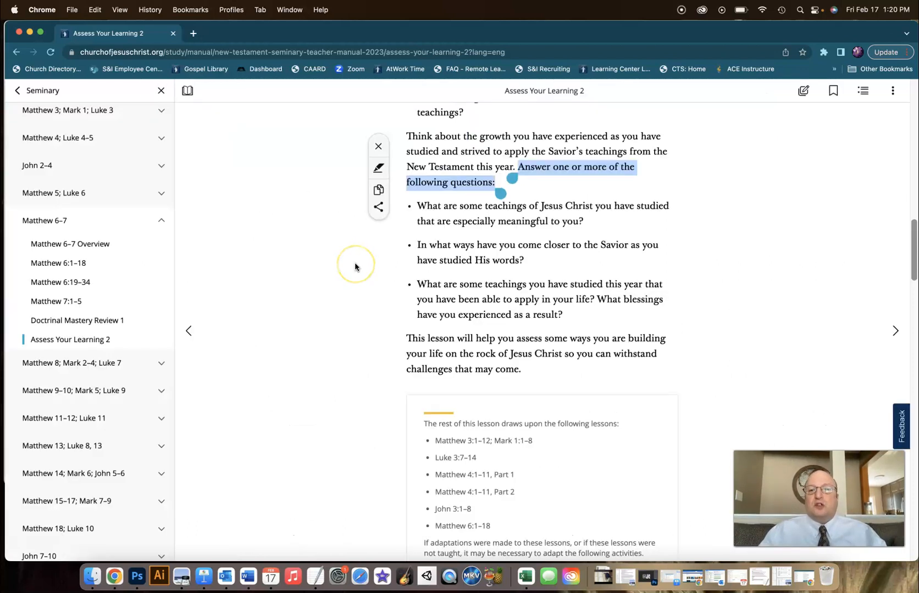
scroll(down, 3)
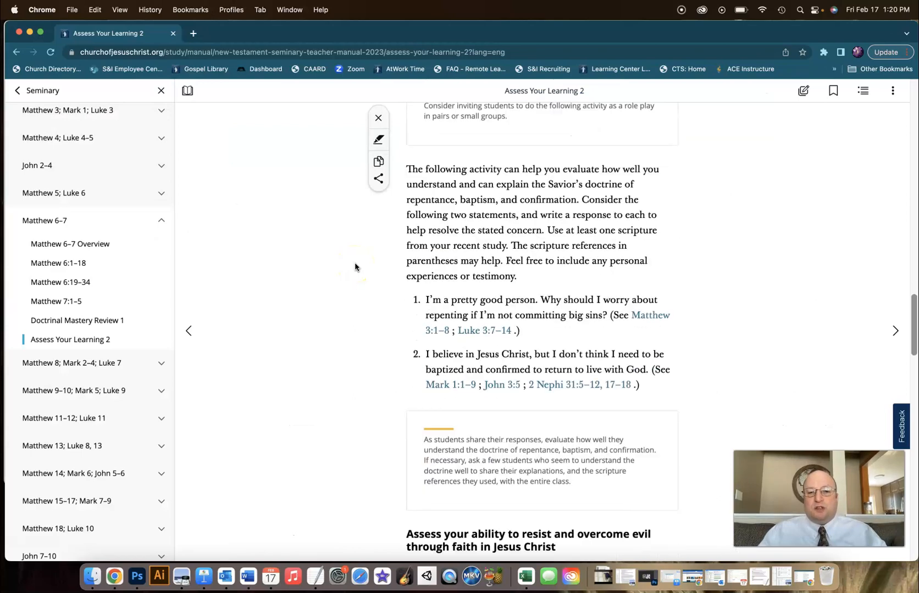
scroll(down, 3)
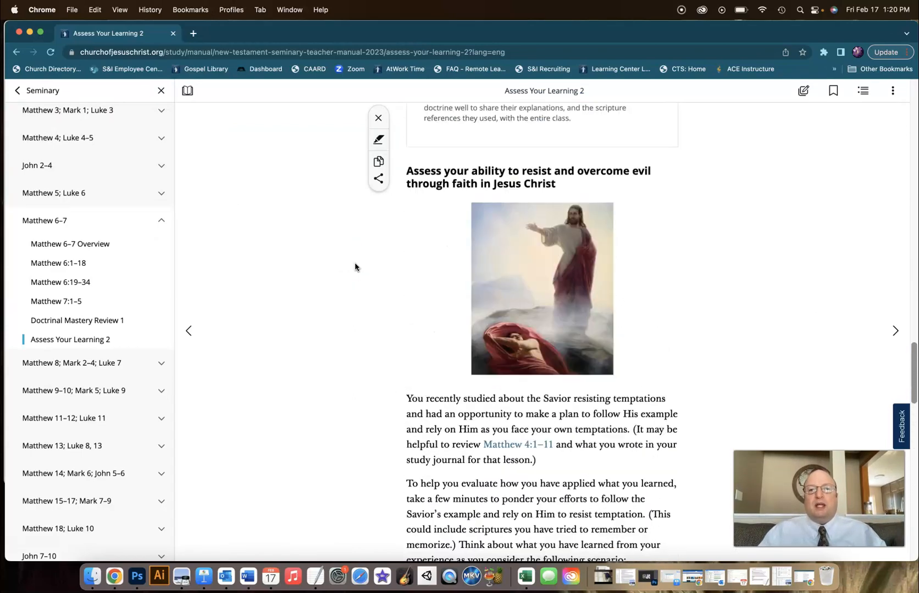
scroll(up, 3)
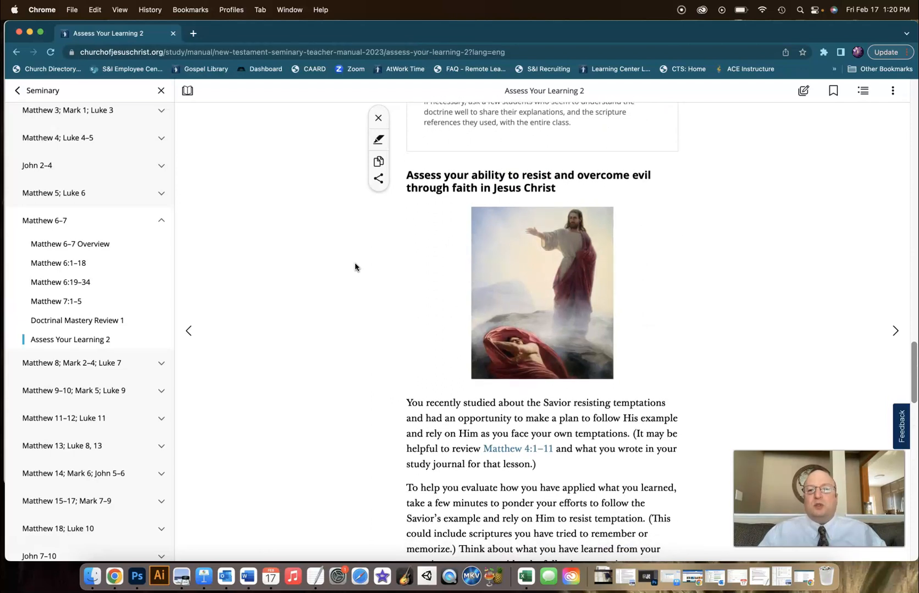
scroll(down, 3)
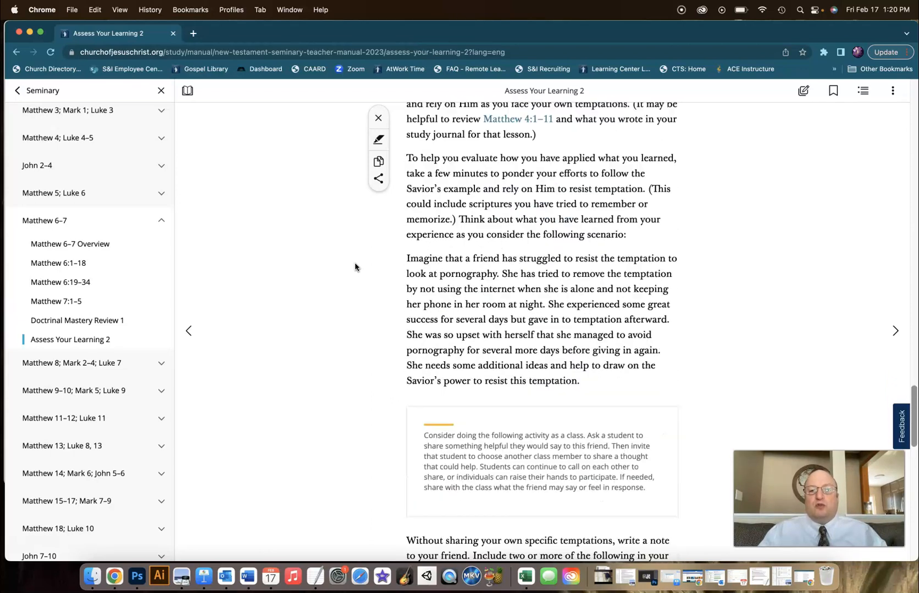
scroll(down, 3)
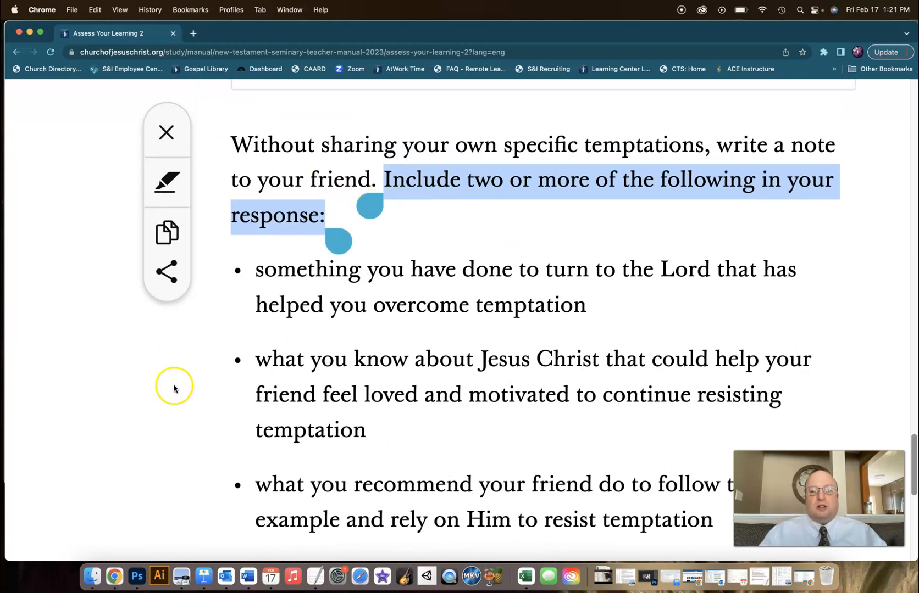
scroll(down, 3)
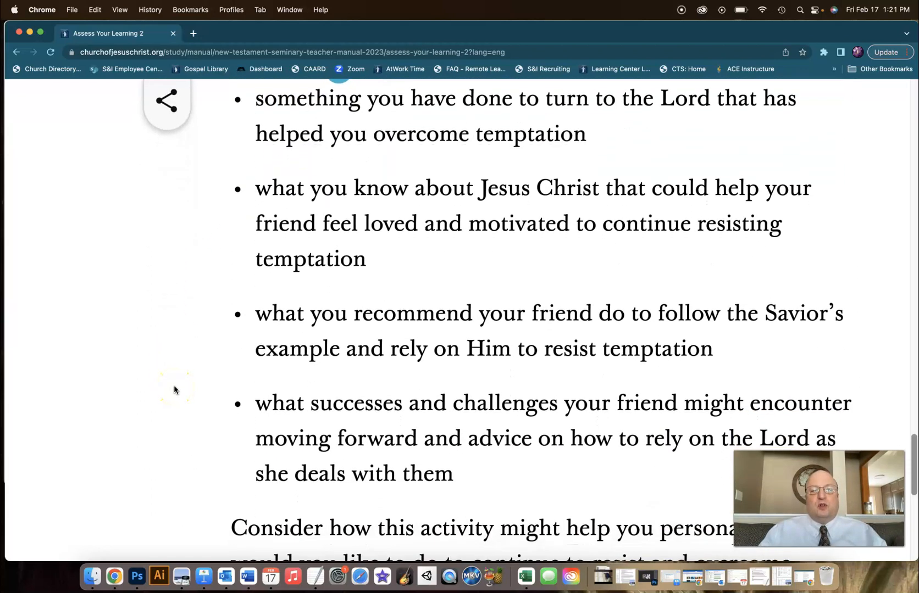
scroll(up, 3)
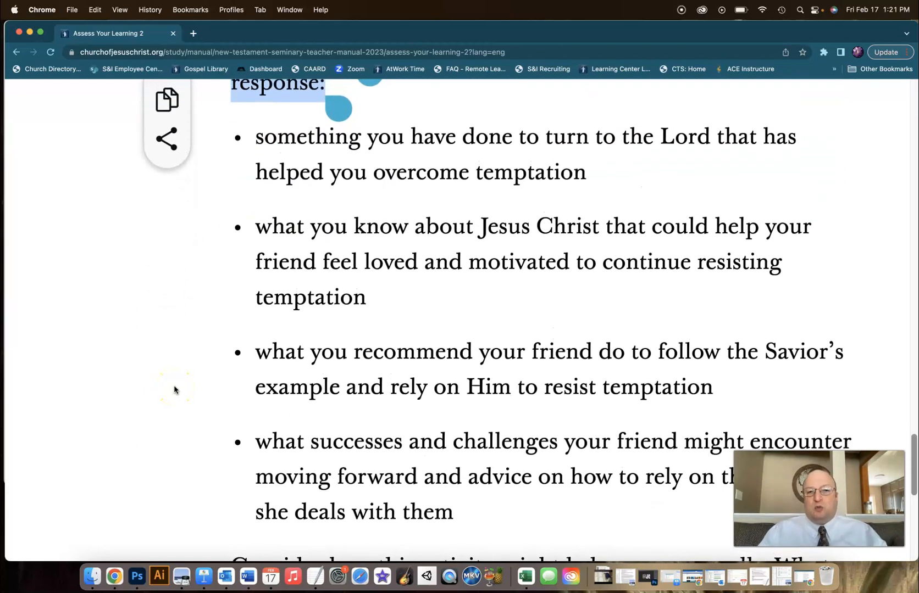
mouse_move(173, 387)
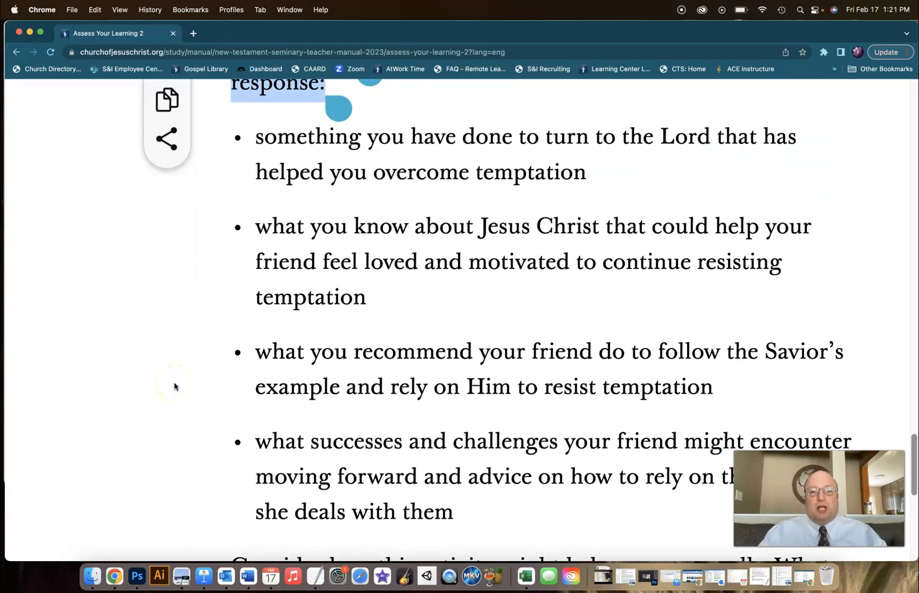
mouse_move(530, 227)
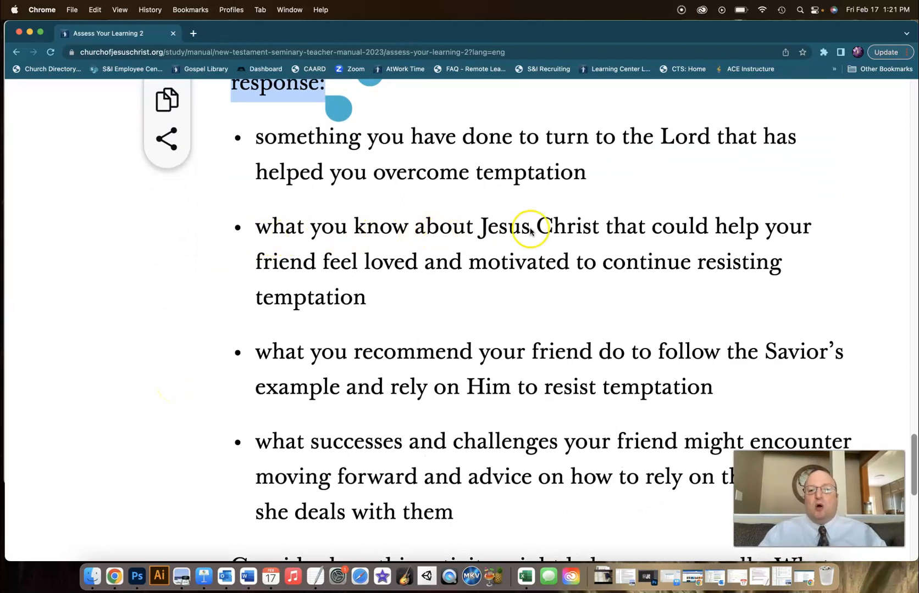
mouse_move(548, 288)
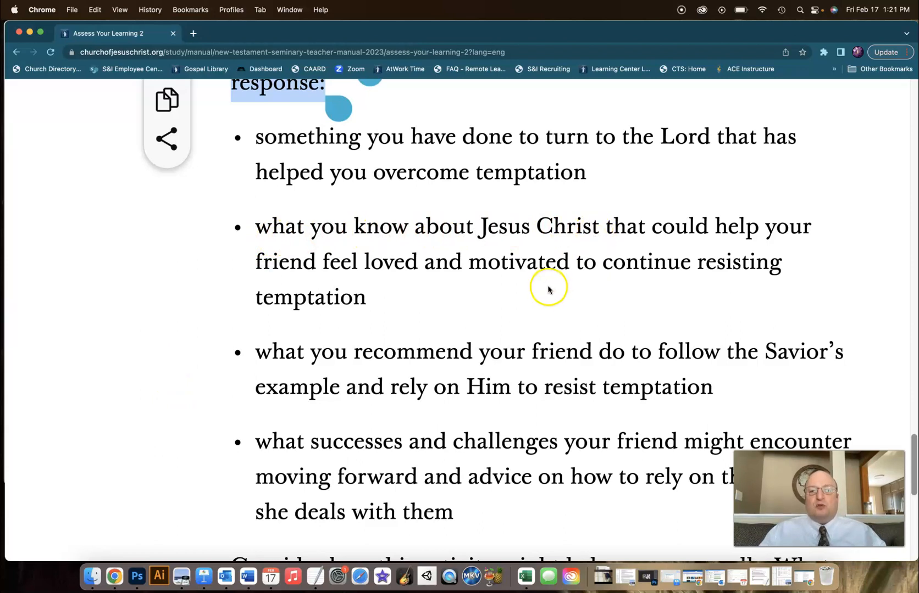
mouse_move(540, 303)
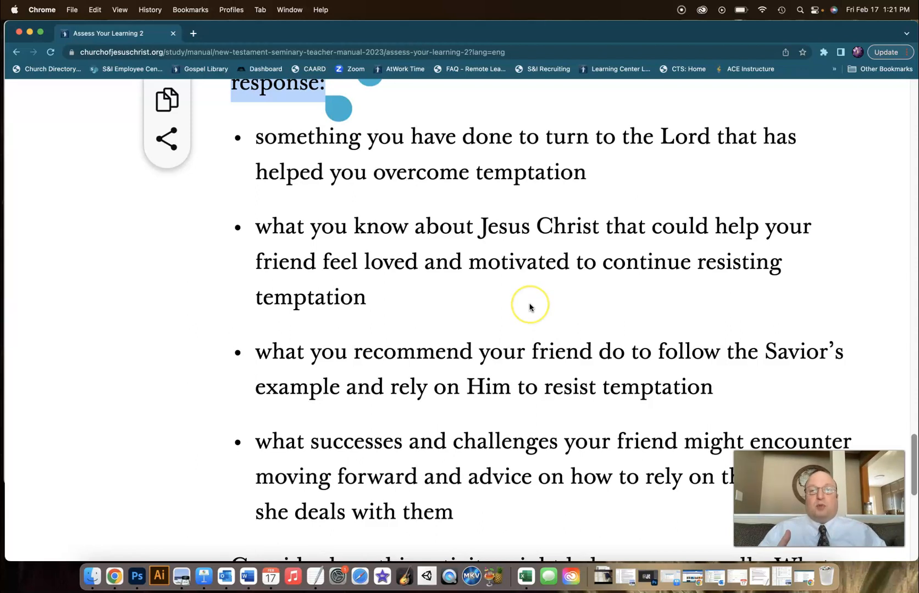
mouse_move(520, 308)
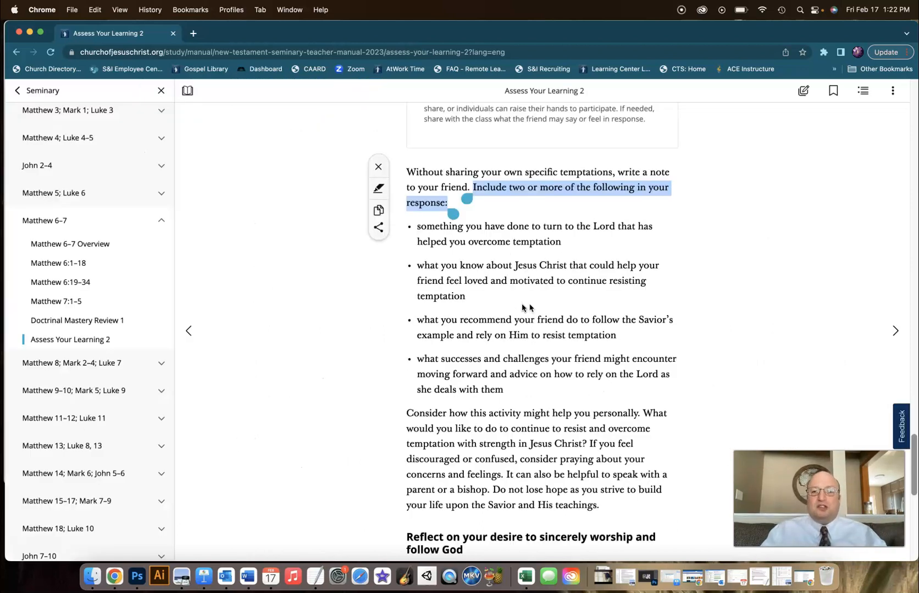
scroll(down, 3)
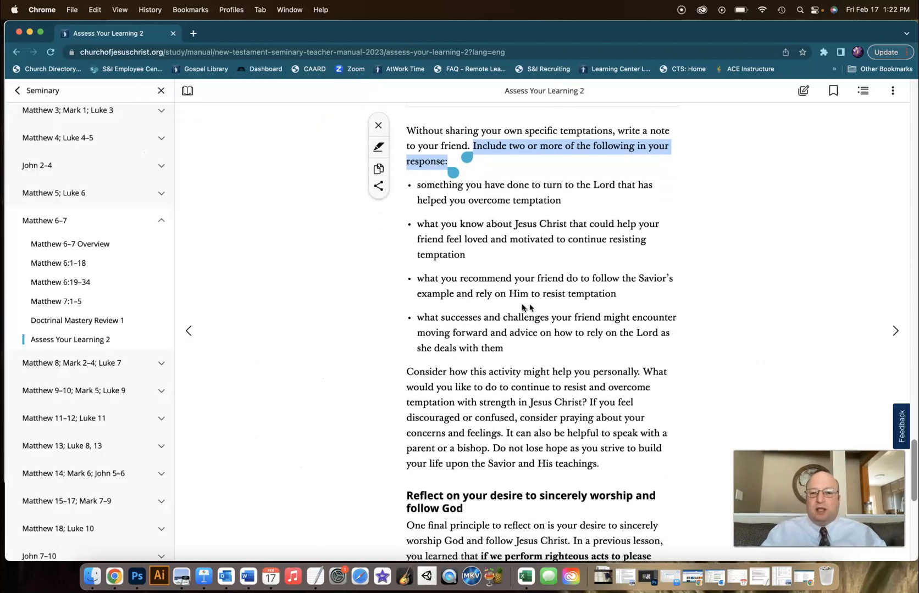